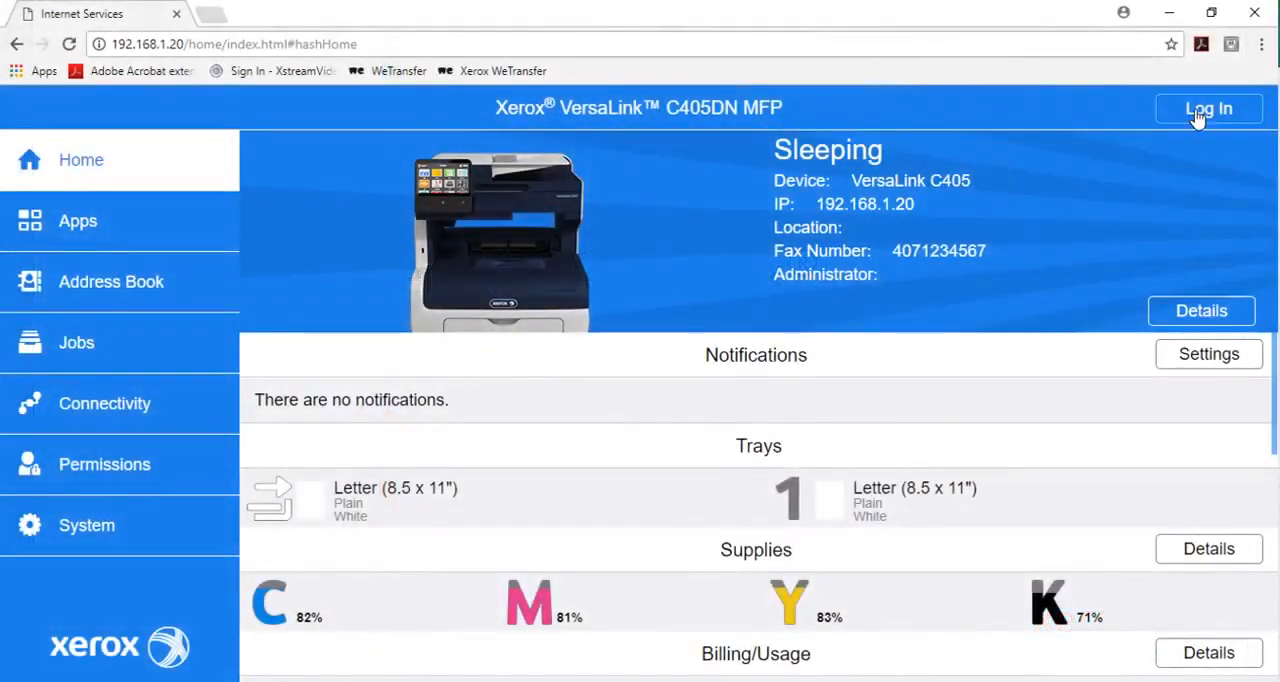
Sign in to the VersaLink C405 web server as the admin account with its password.
left_click(1208, 108)
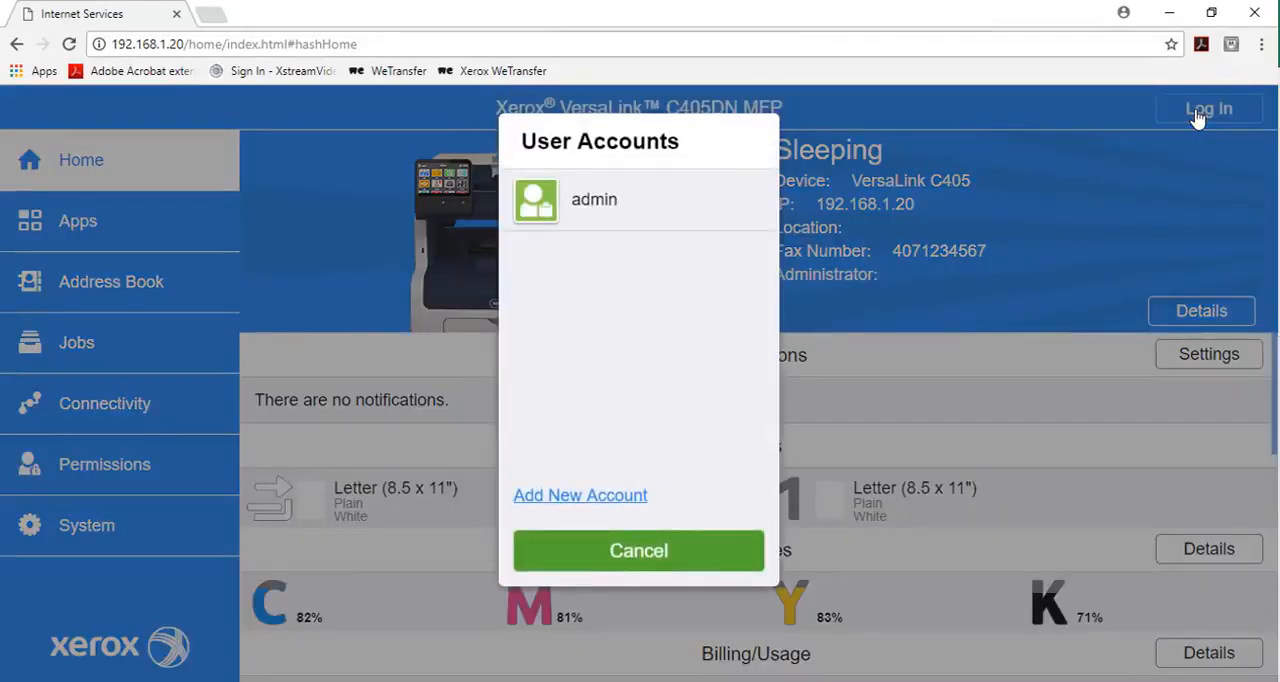
left_click(594, 200)
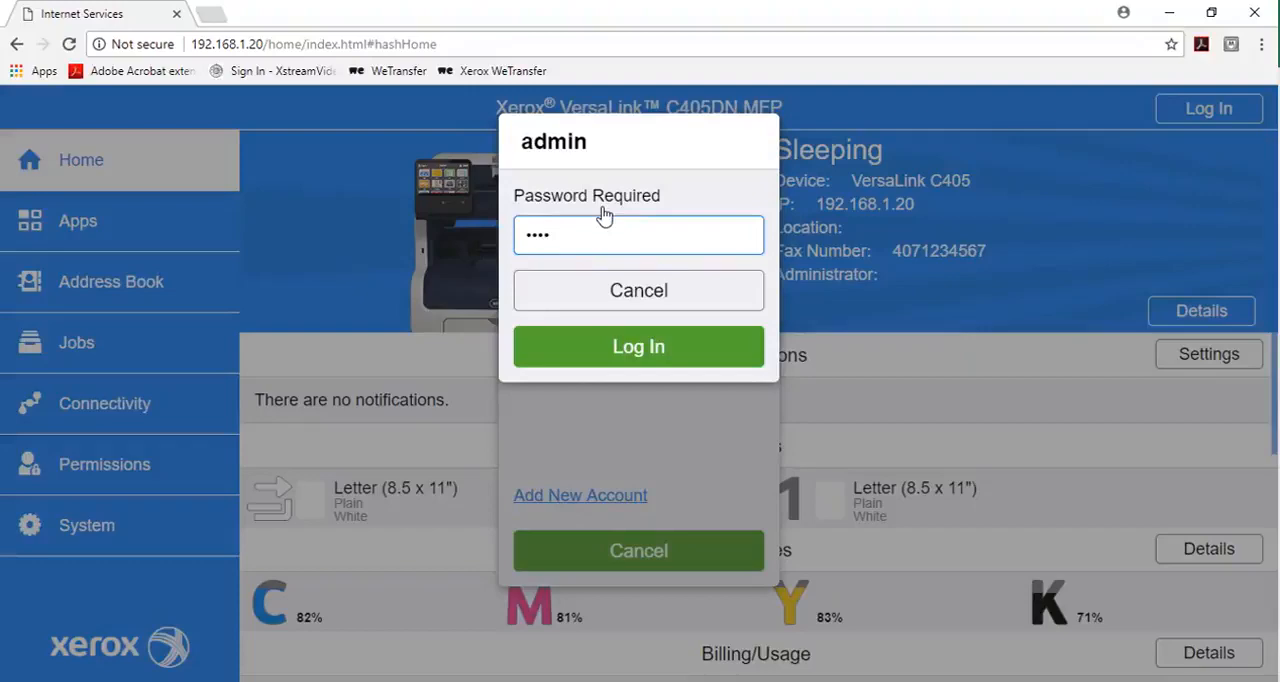
left_click(638, 346)
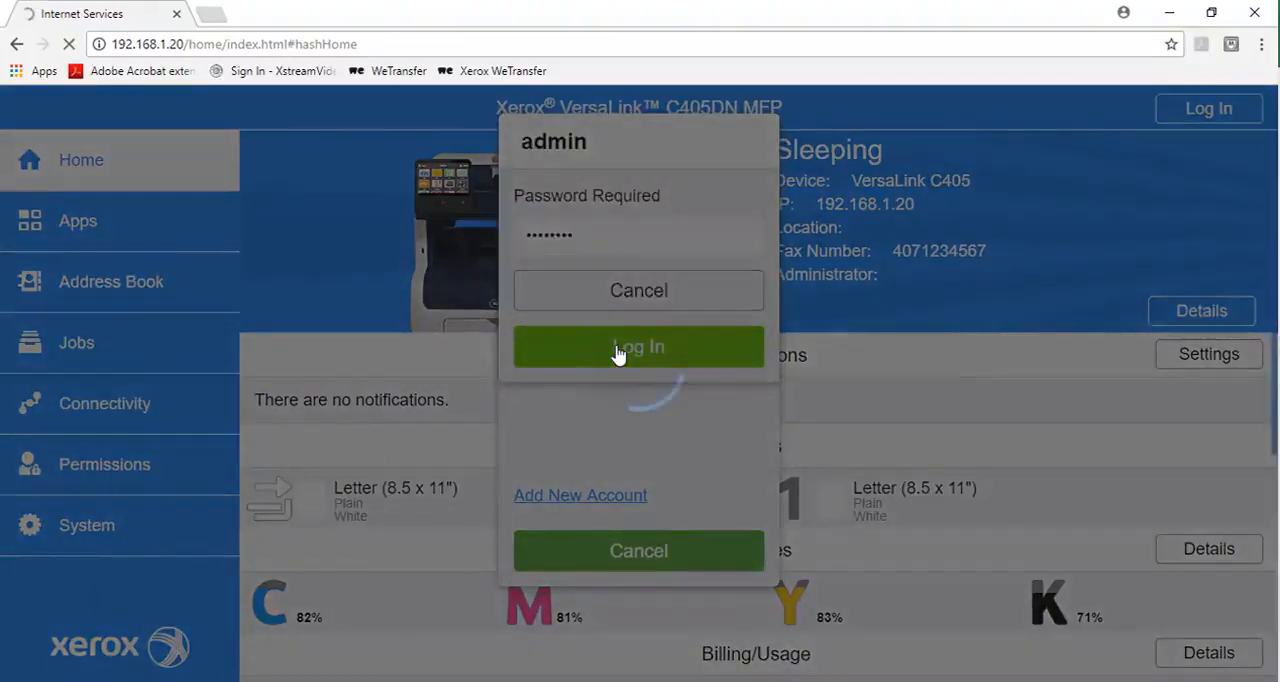
left_click(638, 346)
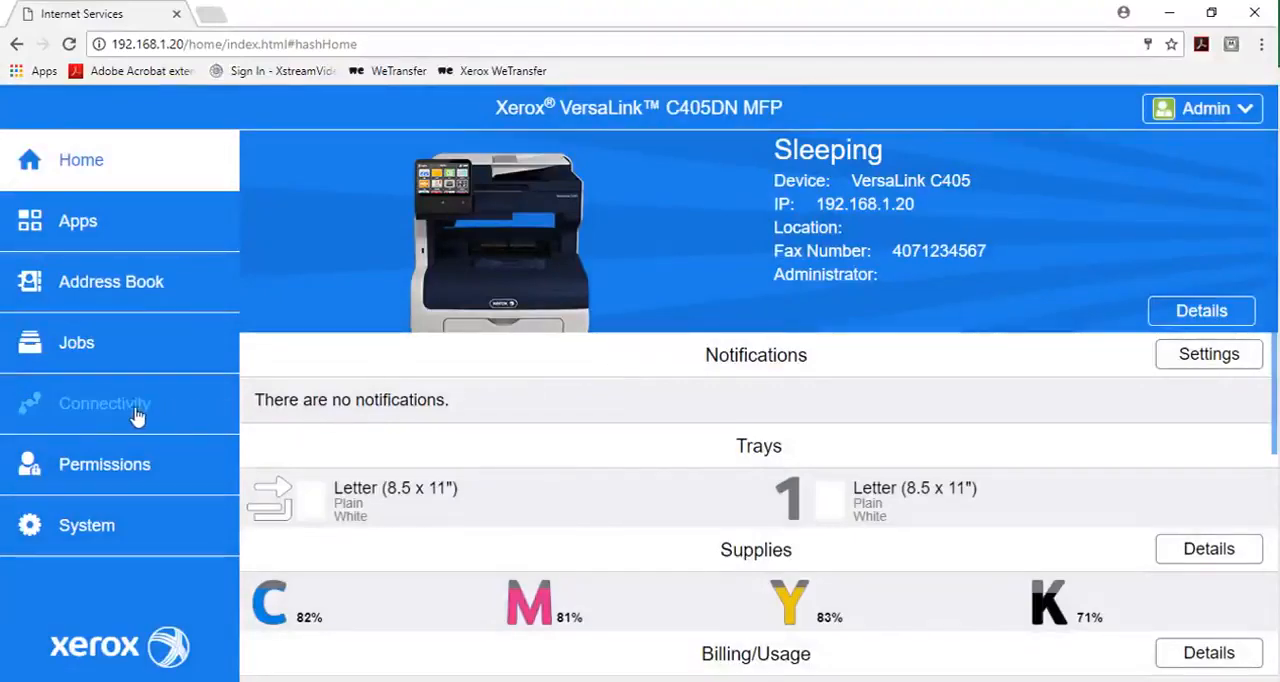
Go to the Connectivity page and head into the AirPrint mobile printing entry.
left_click(104, 404)
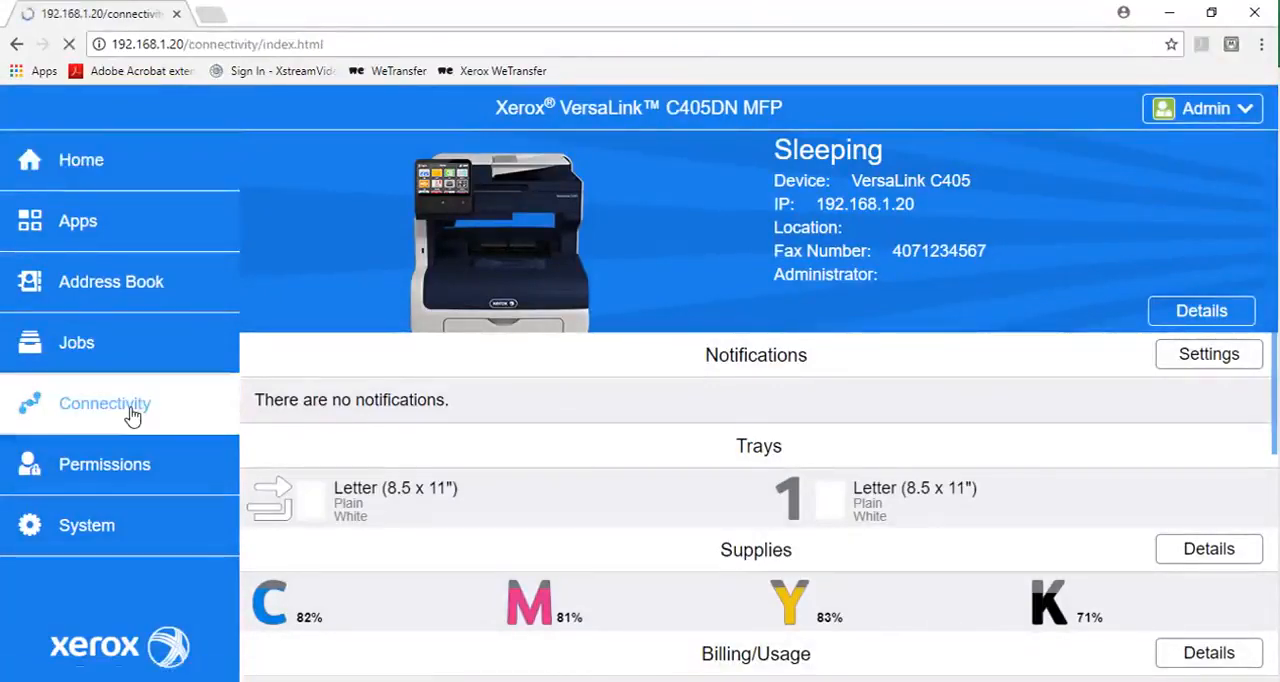
left_click(104, 404)
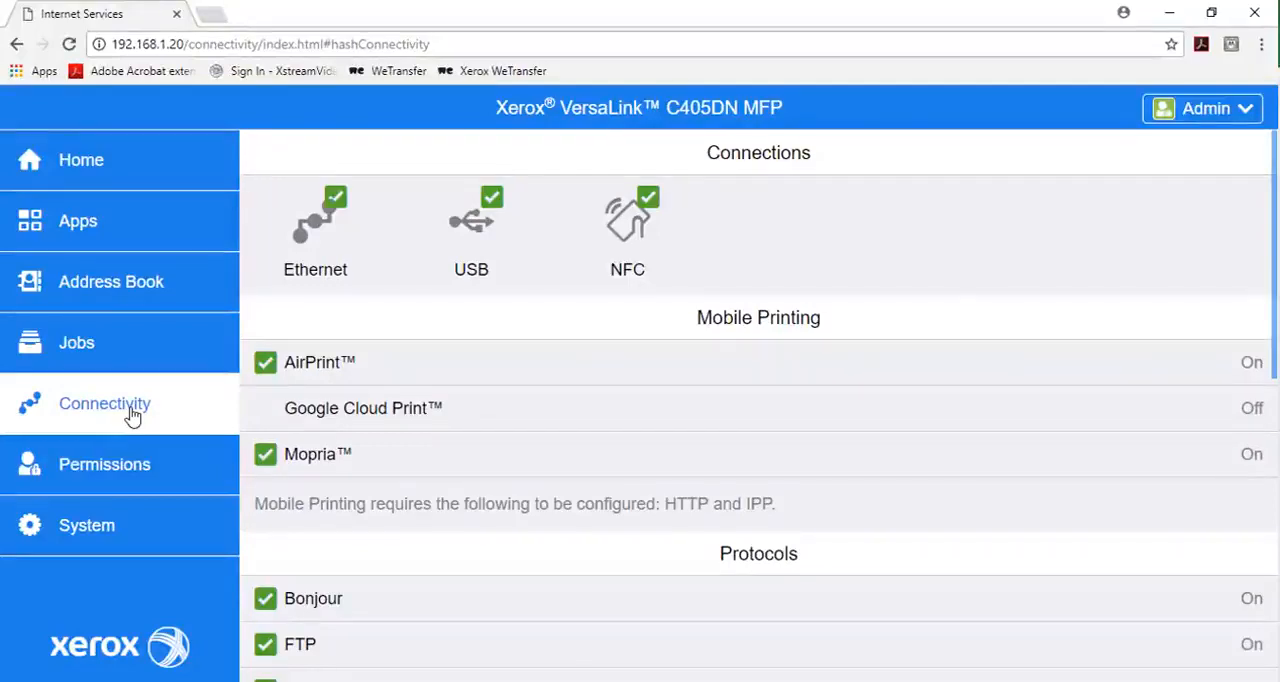
mouse_move(316, 372)
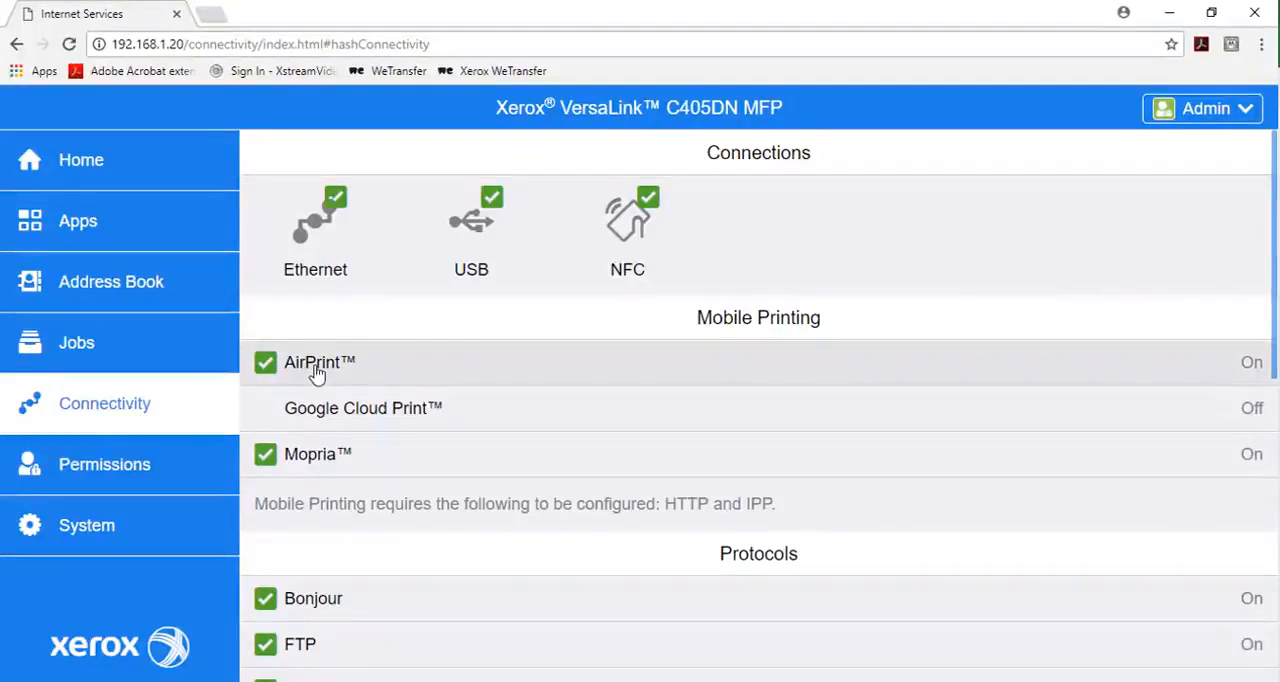
left_click(320, 362)
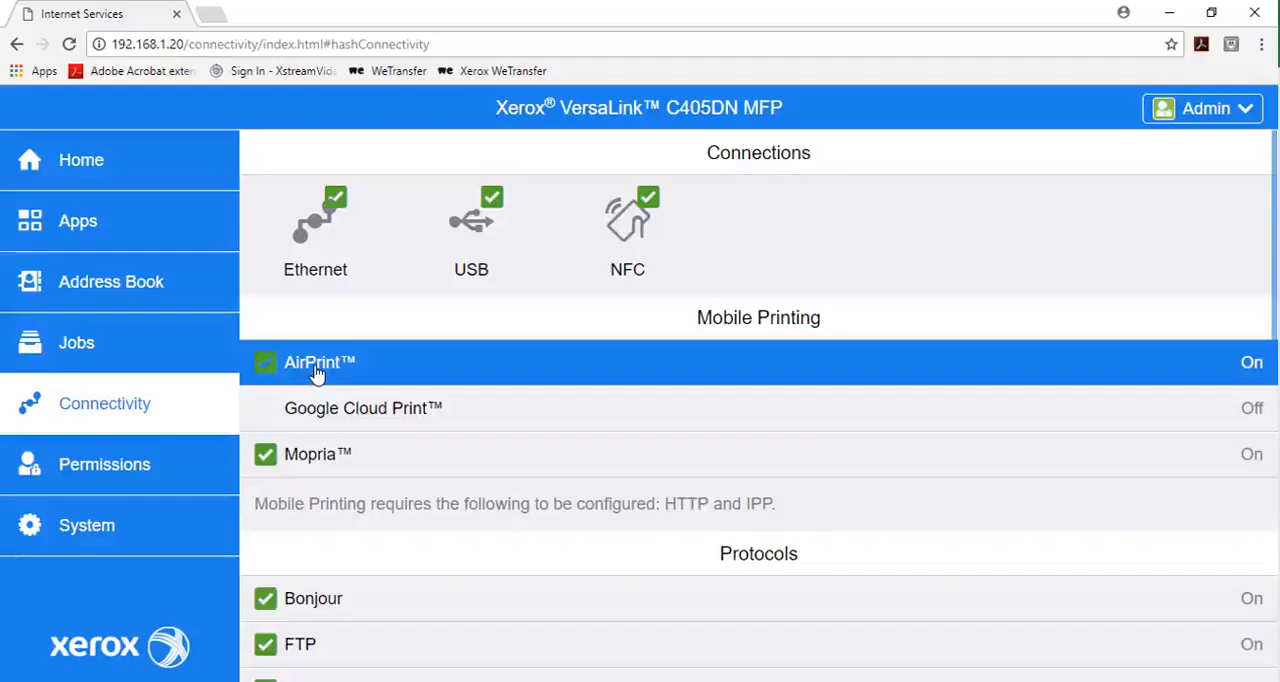
Keep AirPrint enabled after cancelling the disable prompt and switch USB Connection on.
left_click(320, 362)
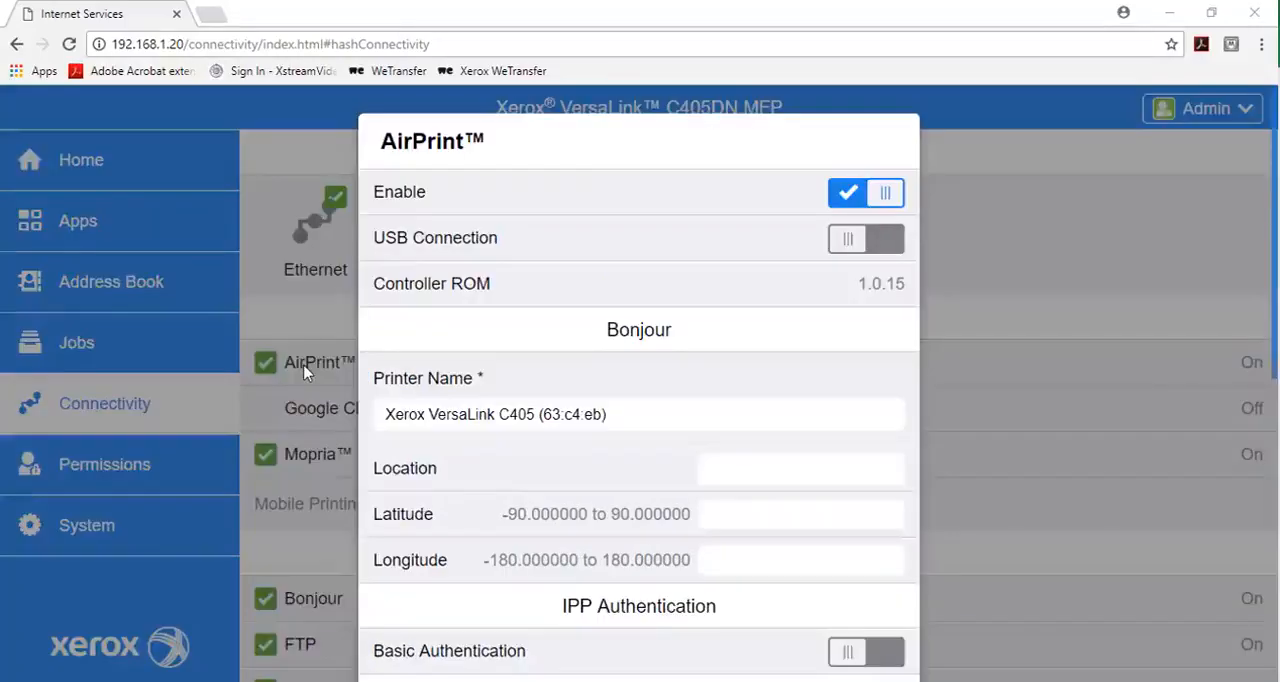
mouse_move(410, 344)
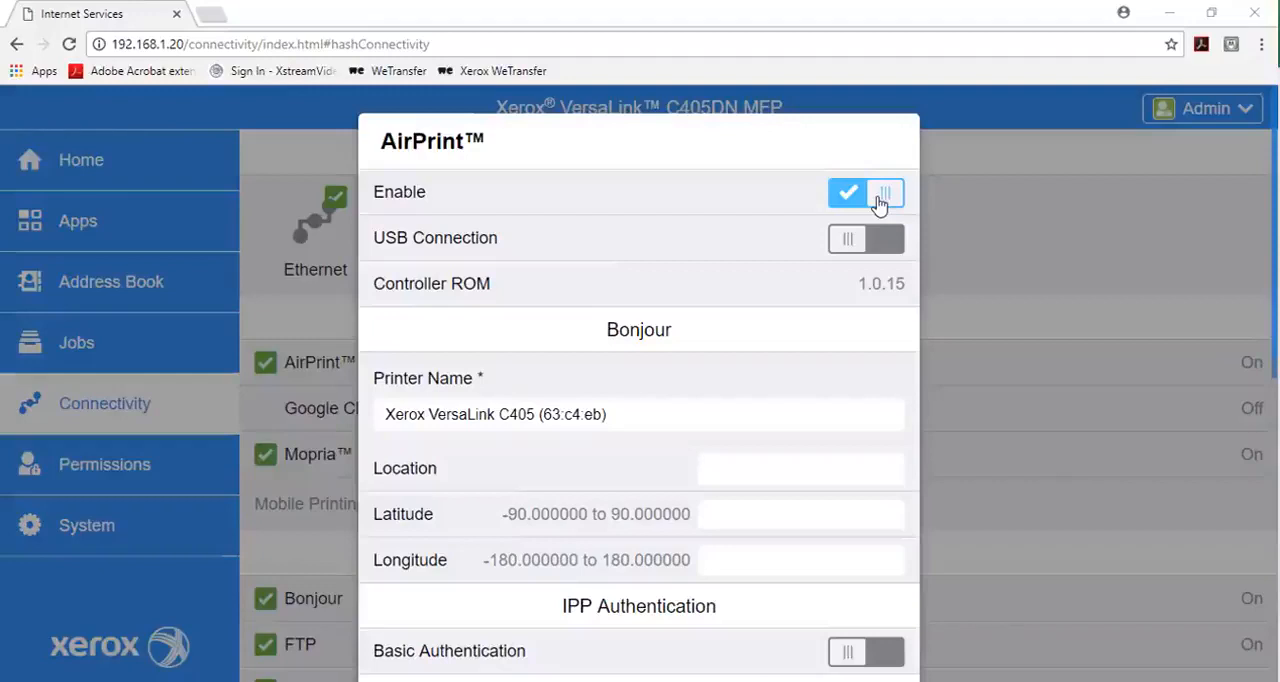
left_click(866, 192)
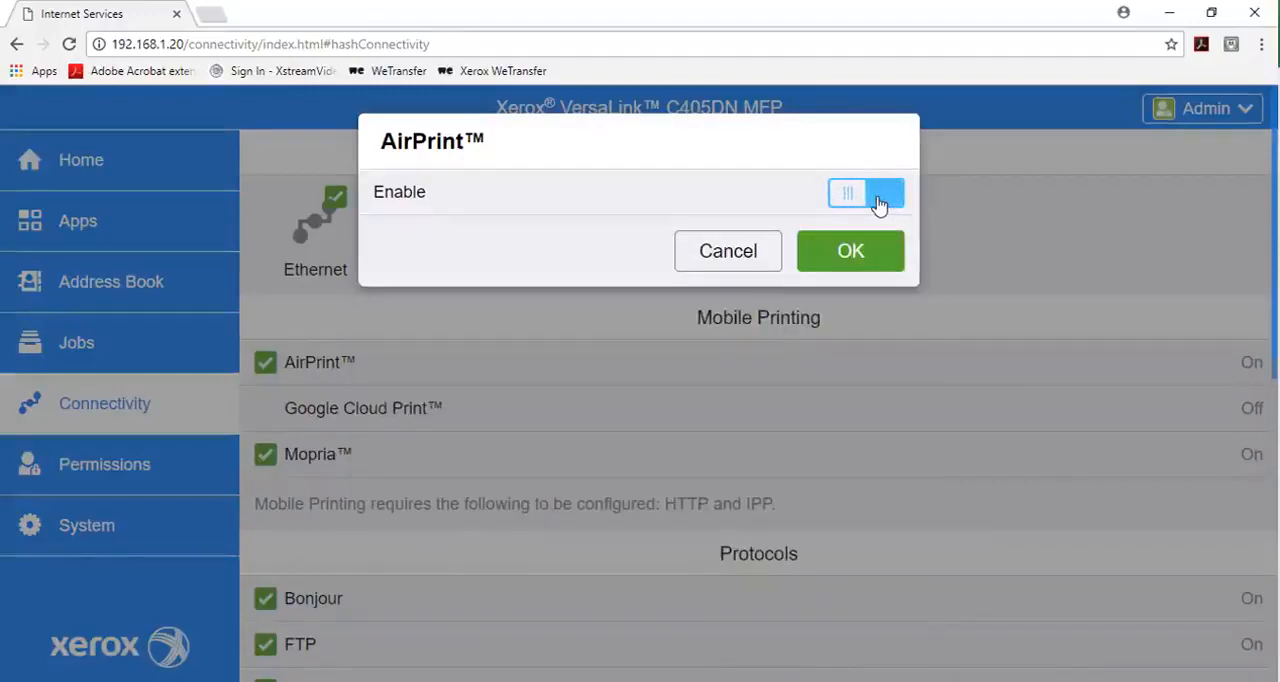
left_click(866, 192)
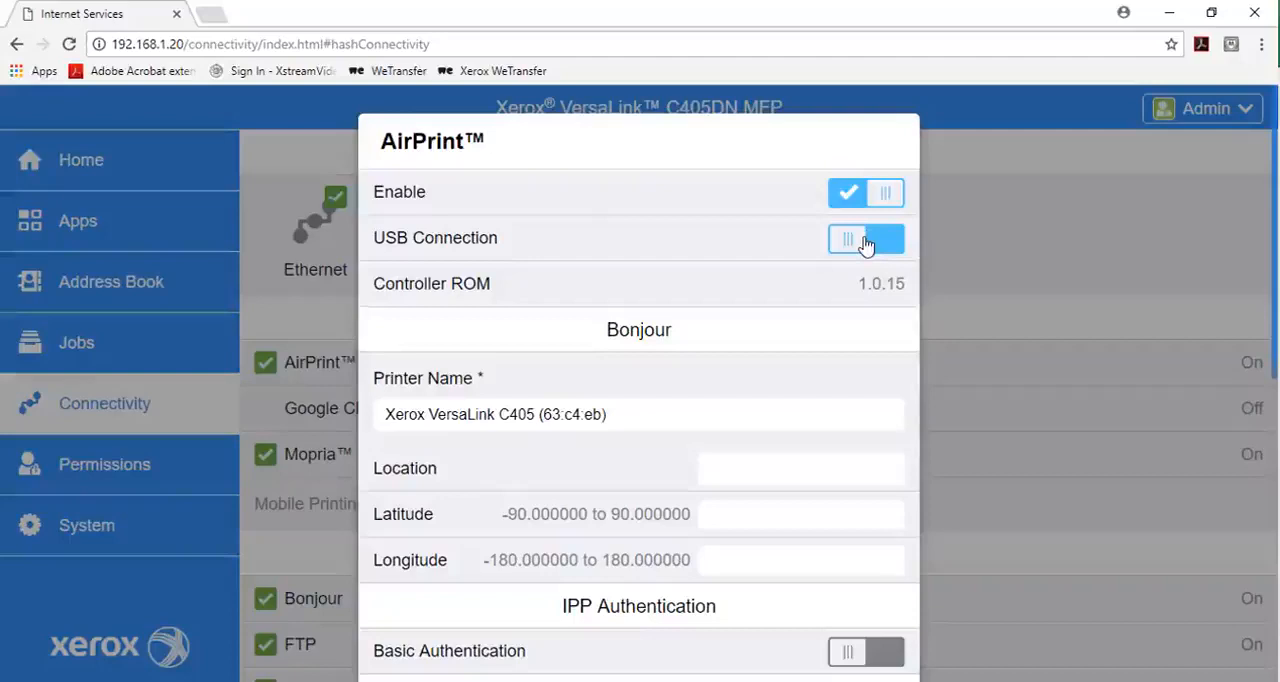
left_click(848, 238)
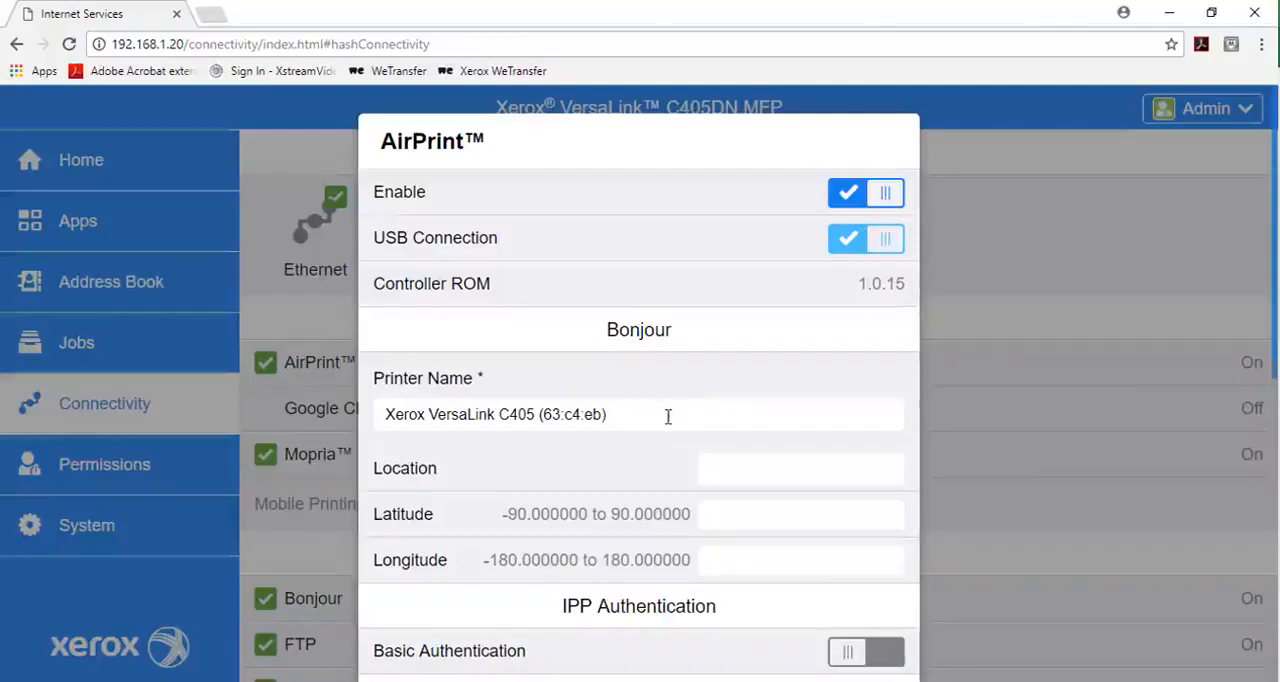
Fill in the Bonjour Location field as 'Office', leaving the printer name unchanged.
left_click(640, 414)
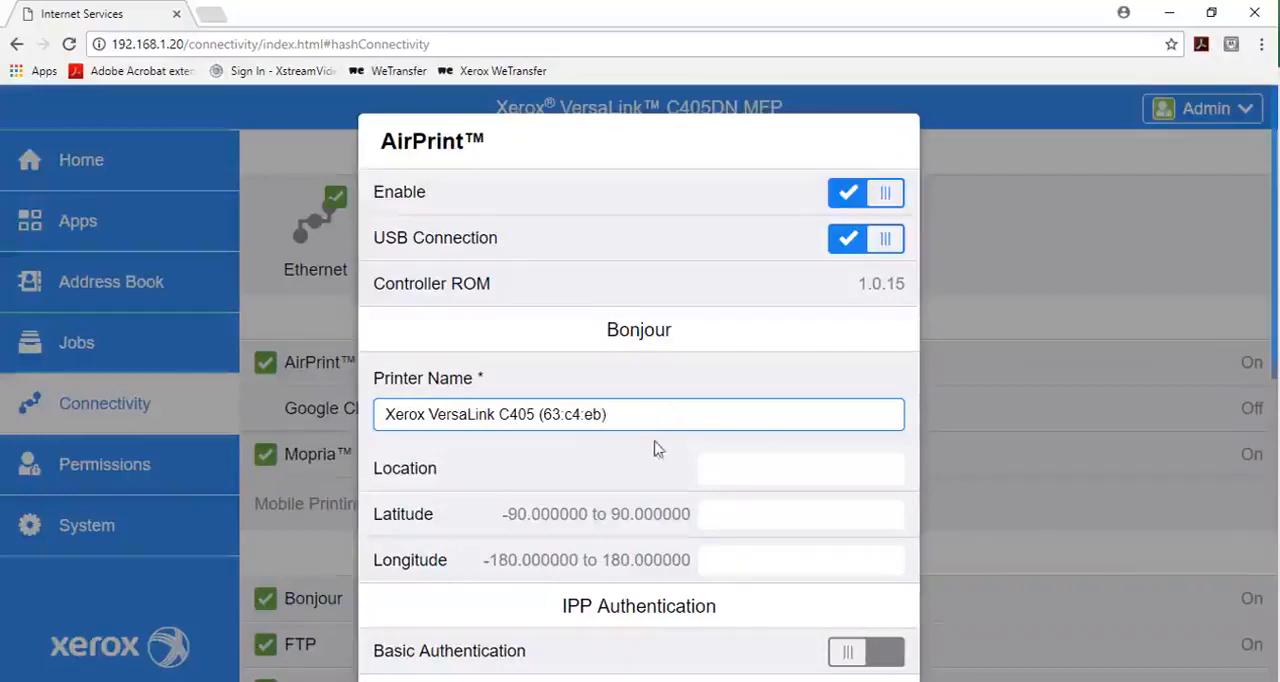
left_click(800, 468)
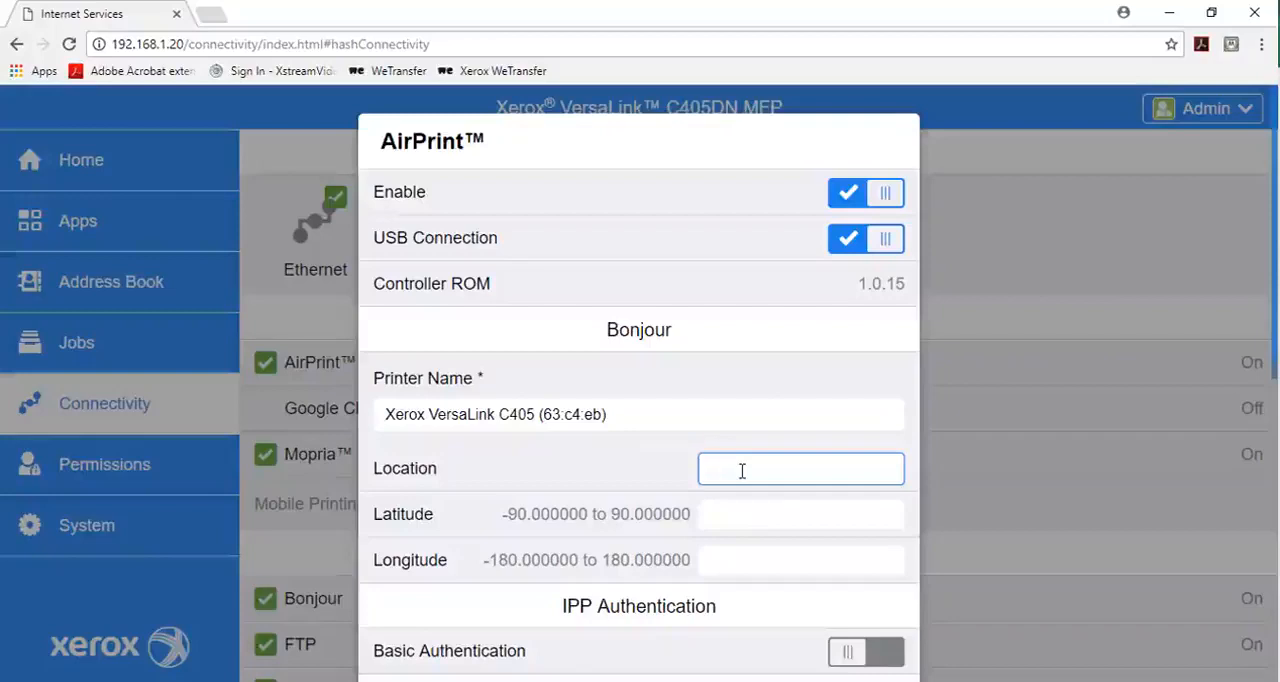
type("Office")
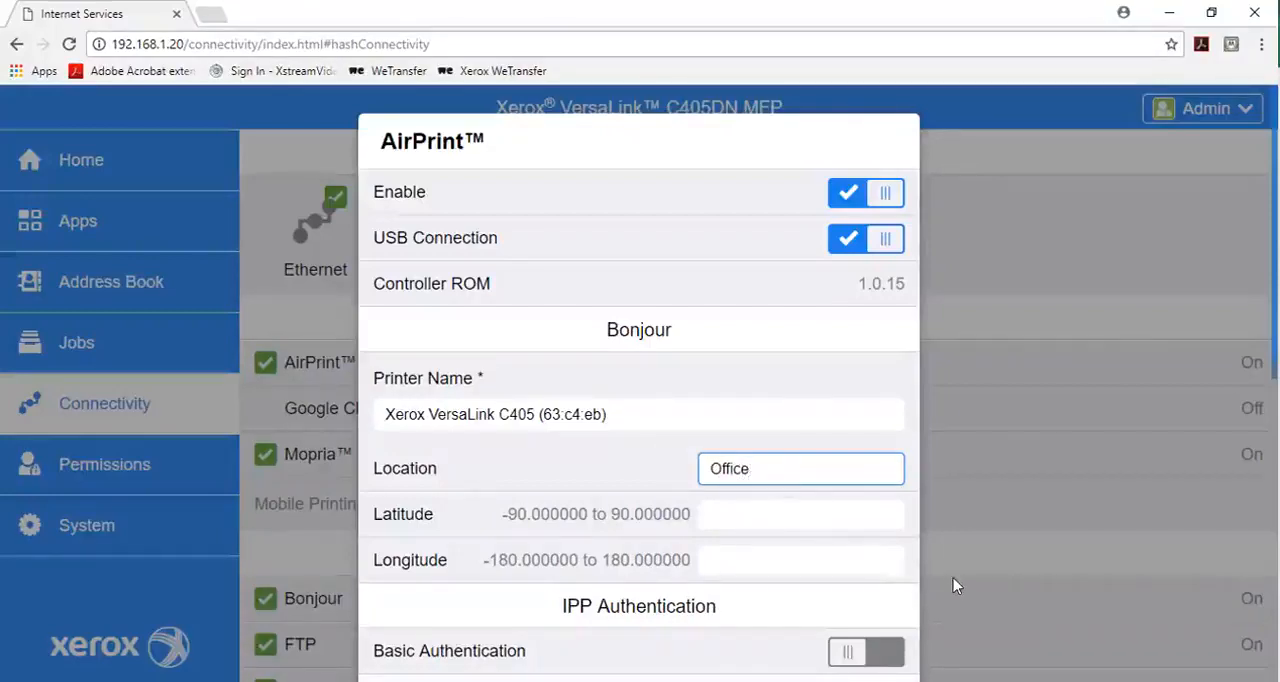
left_click(800, 468)
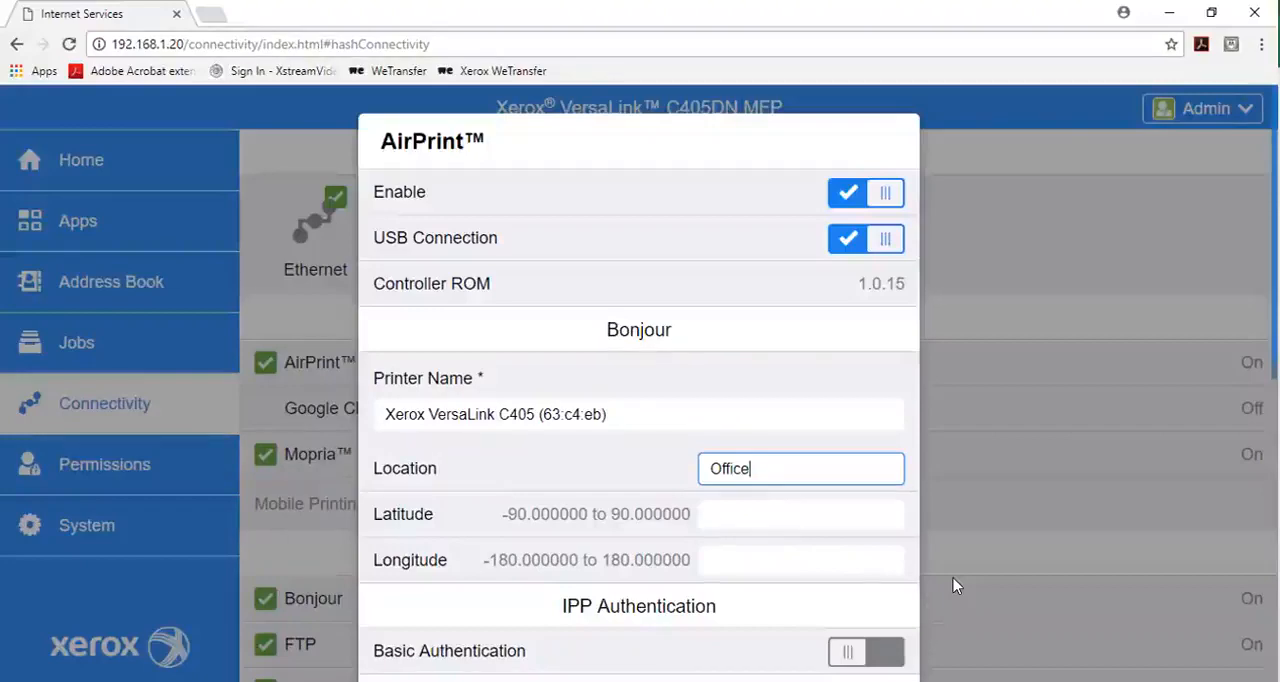
scroll("down", 3)
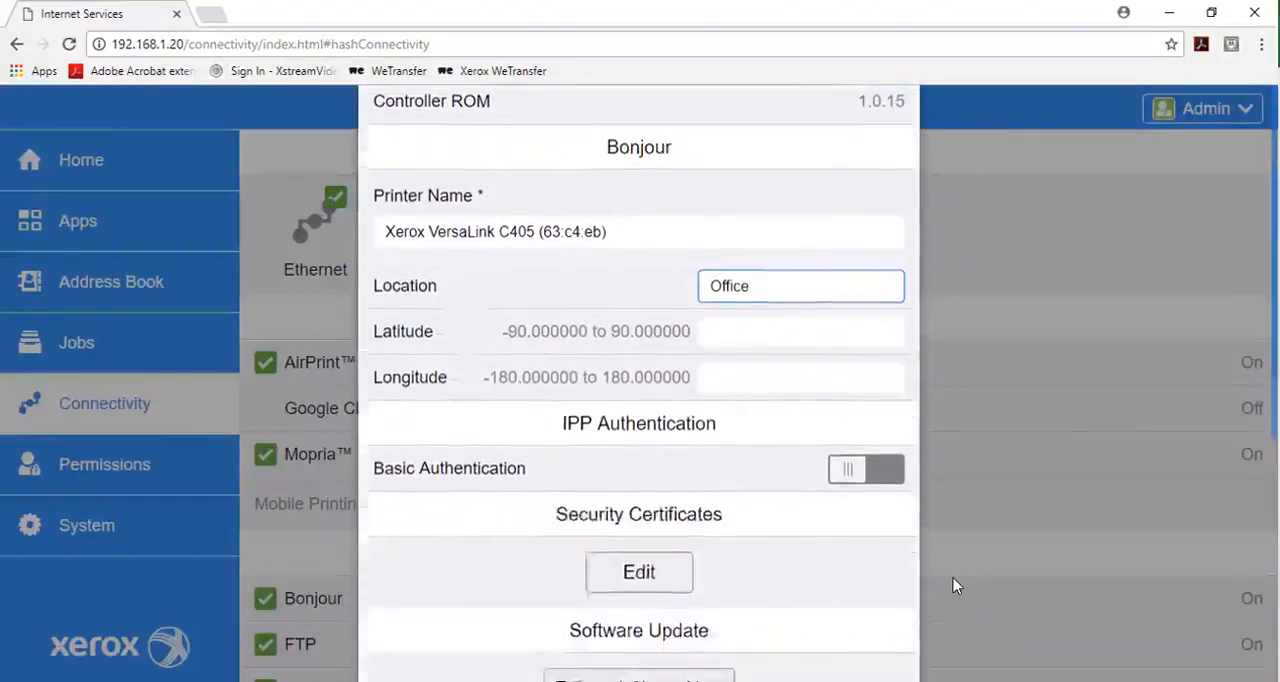
scroll("down", 3)
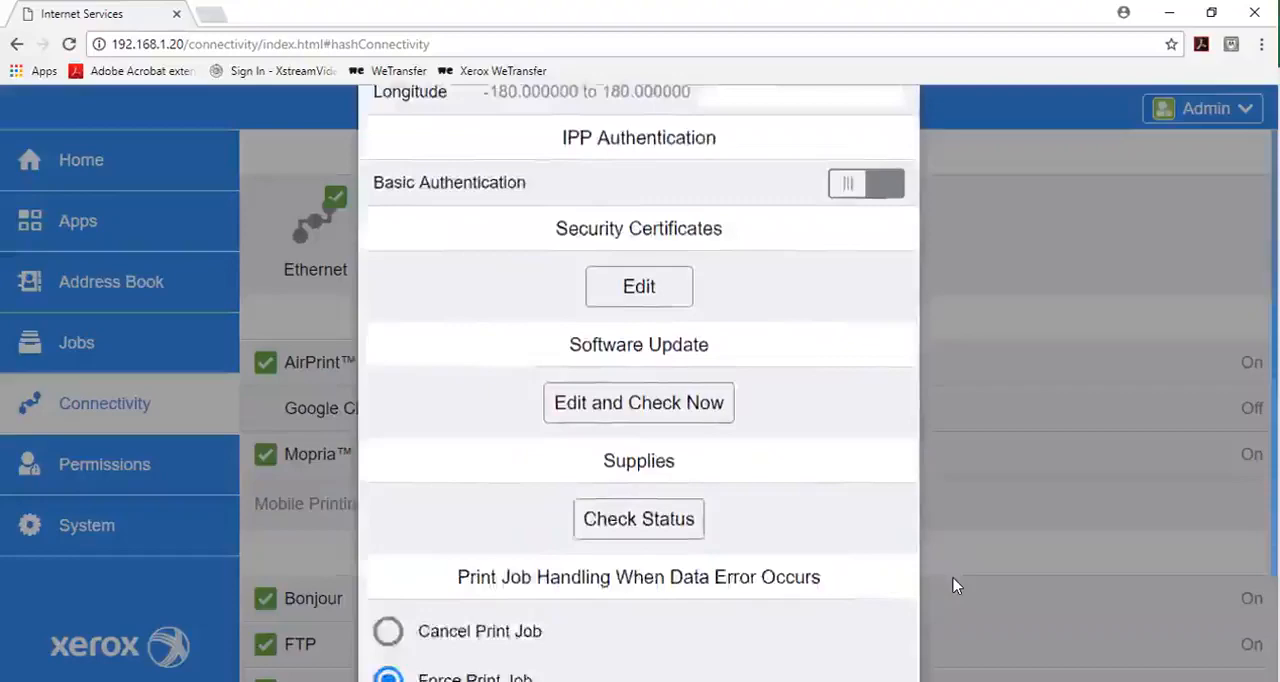